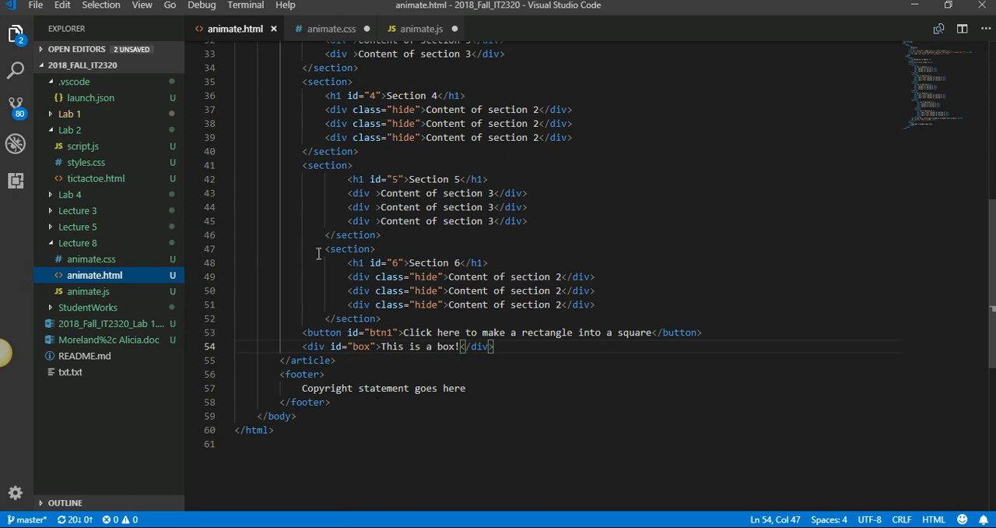
Step: Duplicate the Section 6 block as Section 7 with id 7 and heading 7, then move to animate.js
left_click_drag(326, 250, 381, 318)
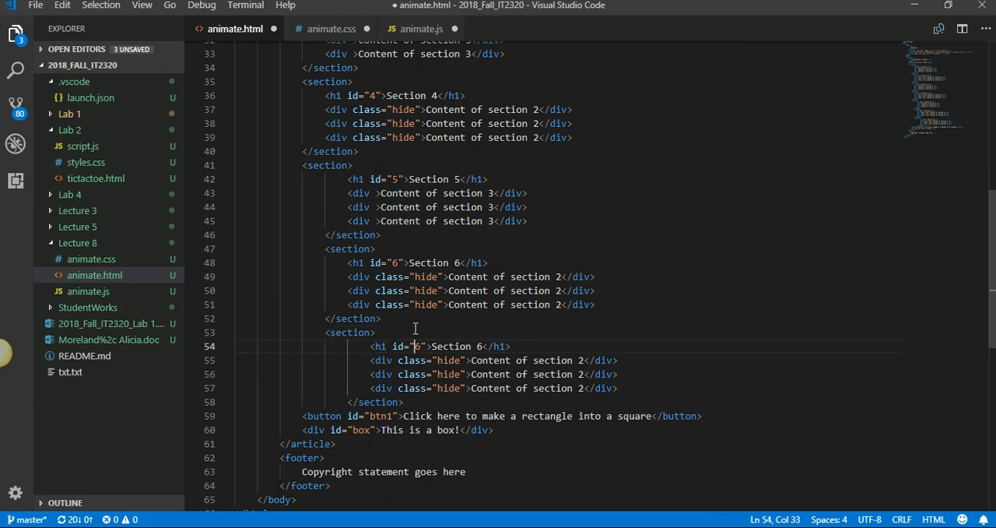
type("7")
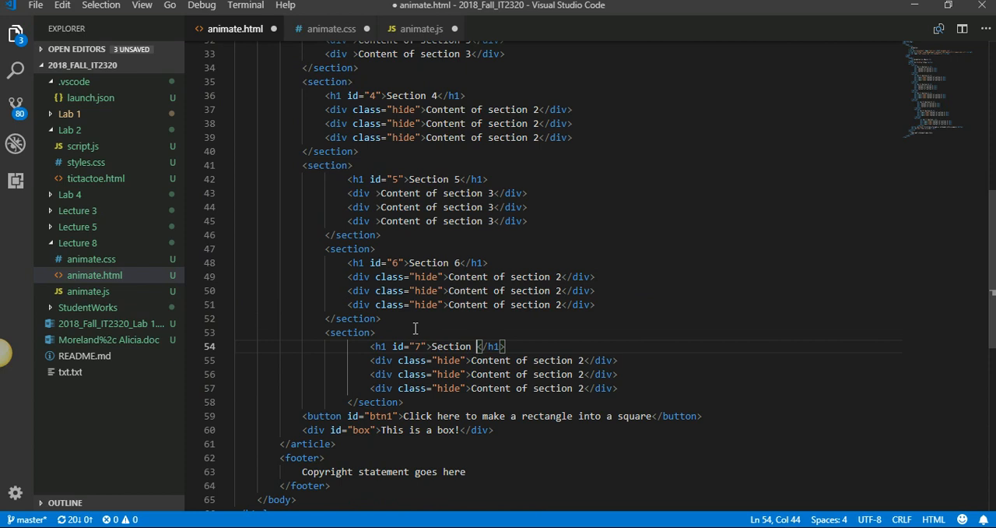
type("7")
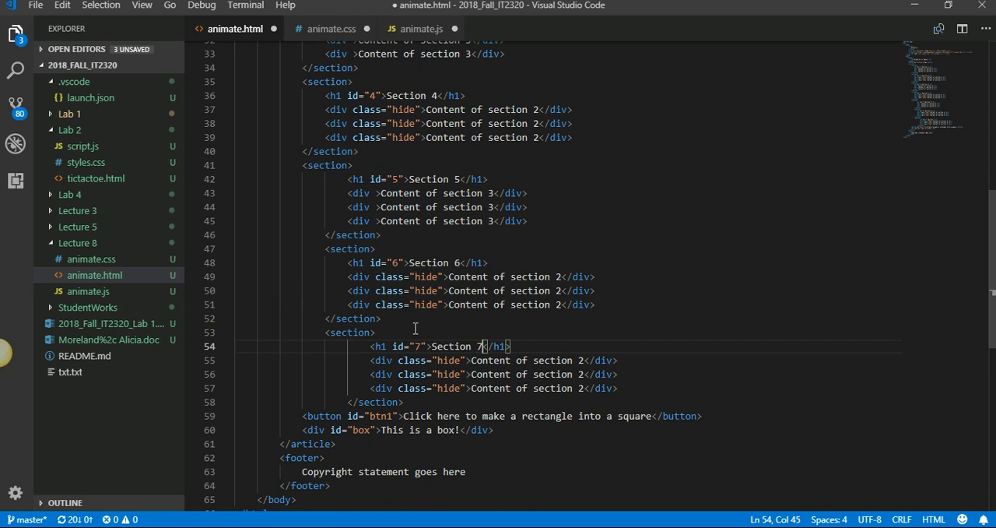
left_click(34, 7)
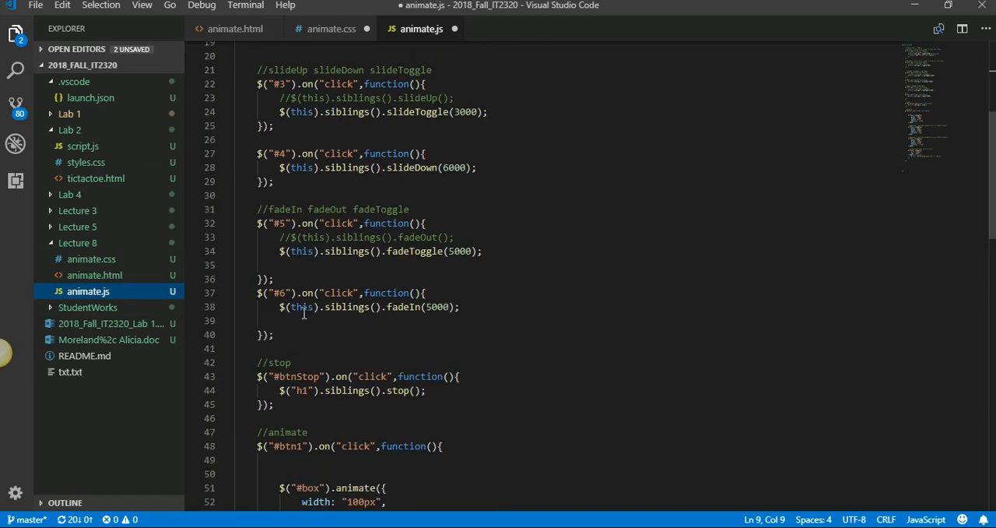
Step: Duplicate the #6 click handler below and retarget the copy to #7
left_click_drag(257, 293, 274, 335)
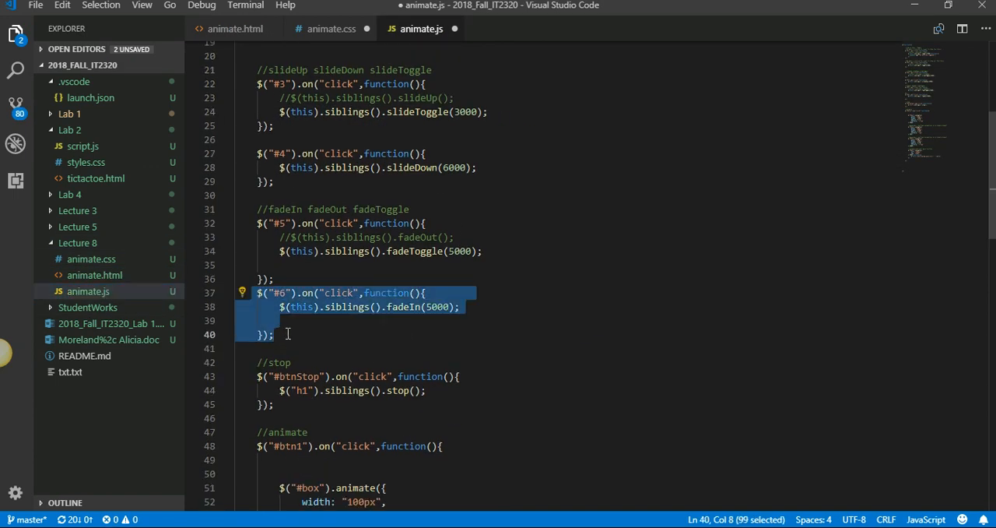
key("ctrl+v")
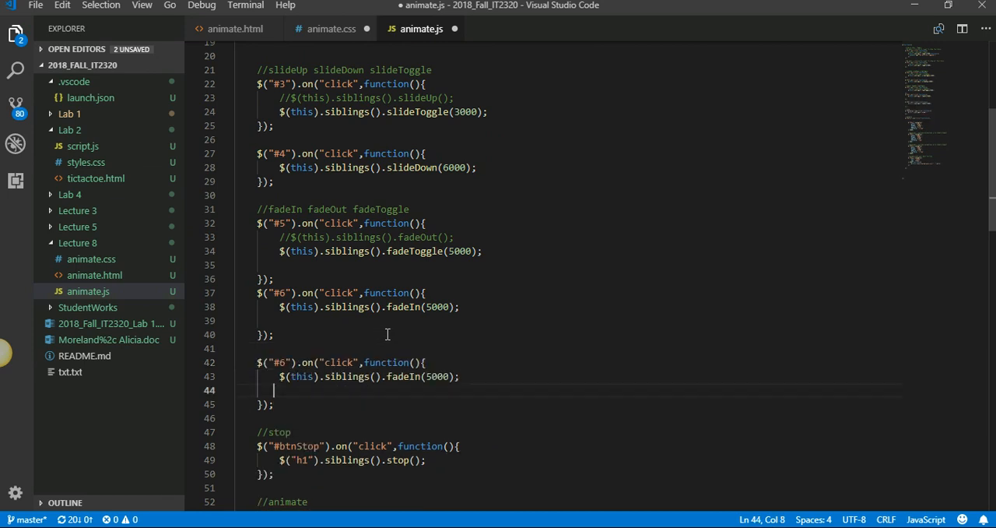
type("7")
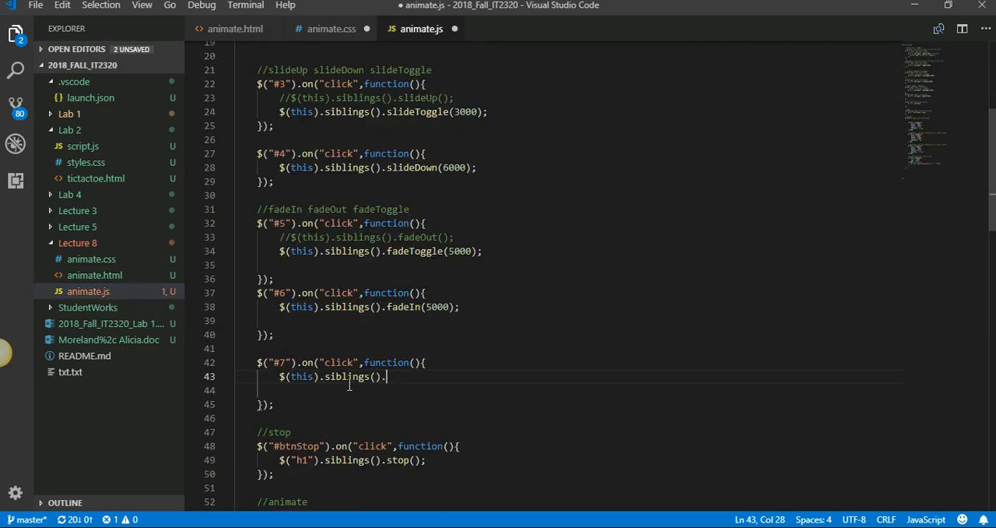
Step: Chain show, hide, fadeIn and fadeOut calls in the #7 handler
type("show(0.")
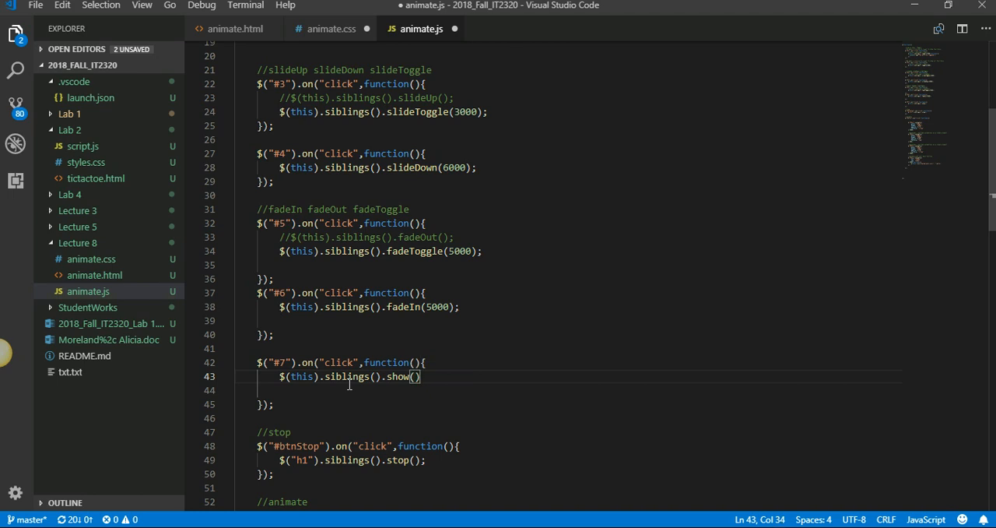
type(".hide(0)")
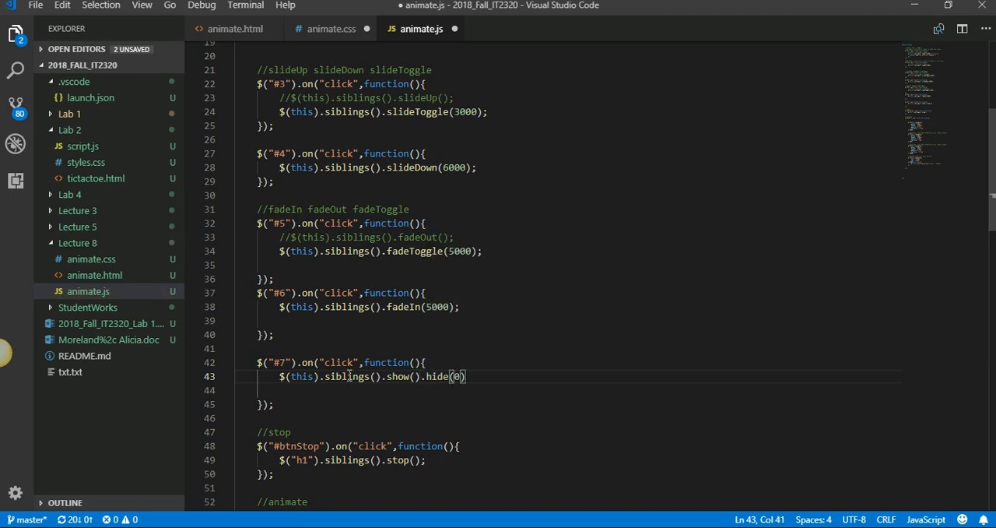
type("sl")
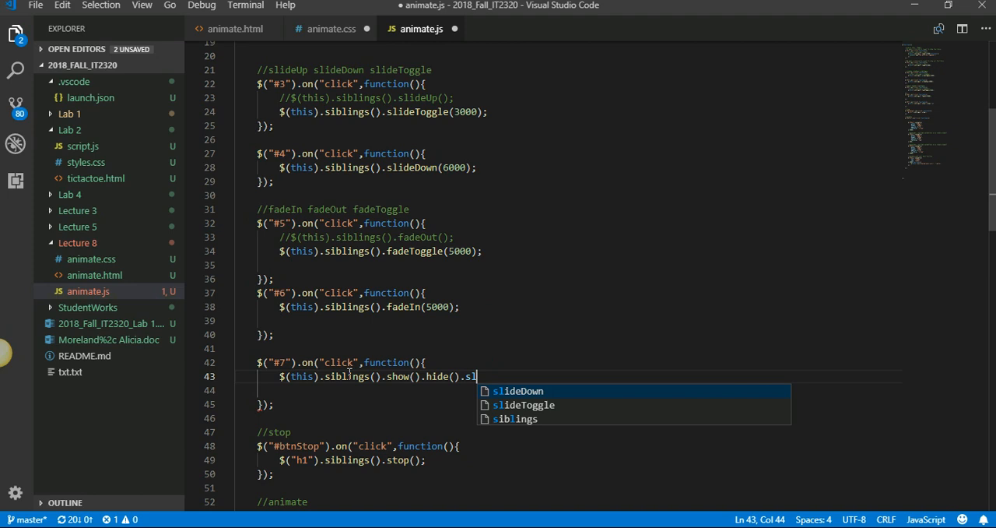
type("fas")
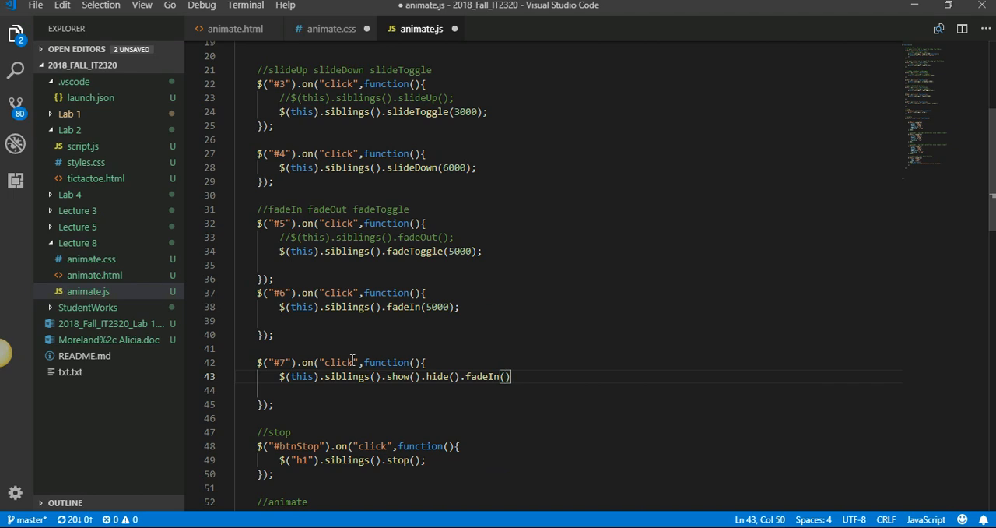
type(".fade")
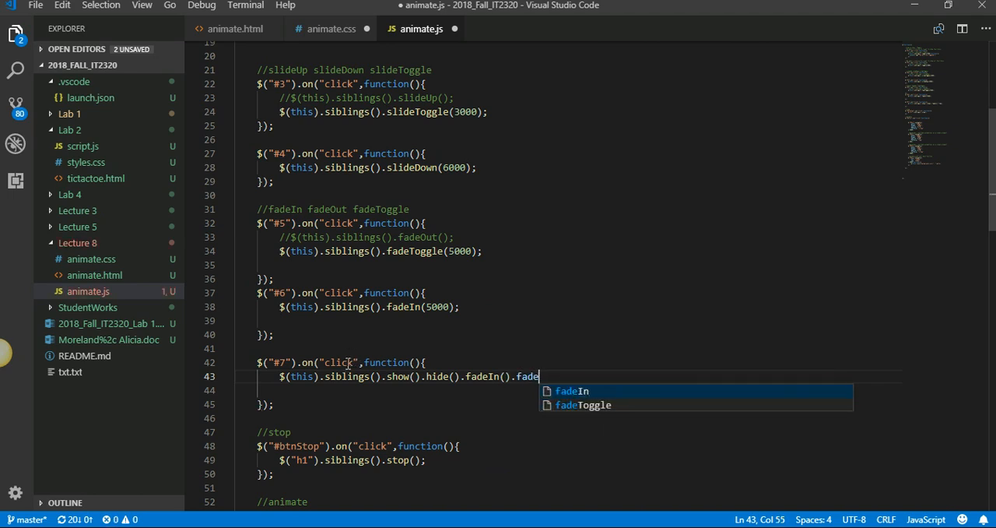
type("Out()")
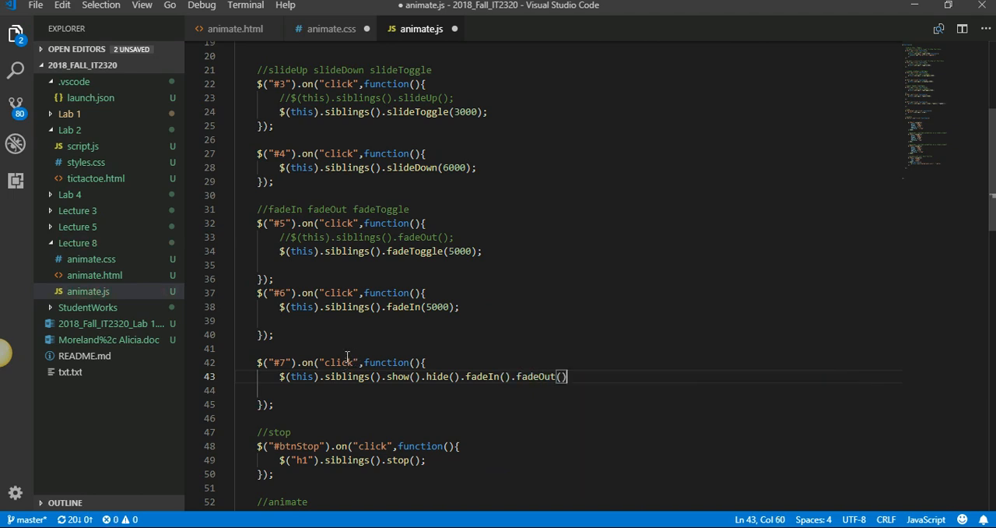
type(".ani")
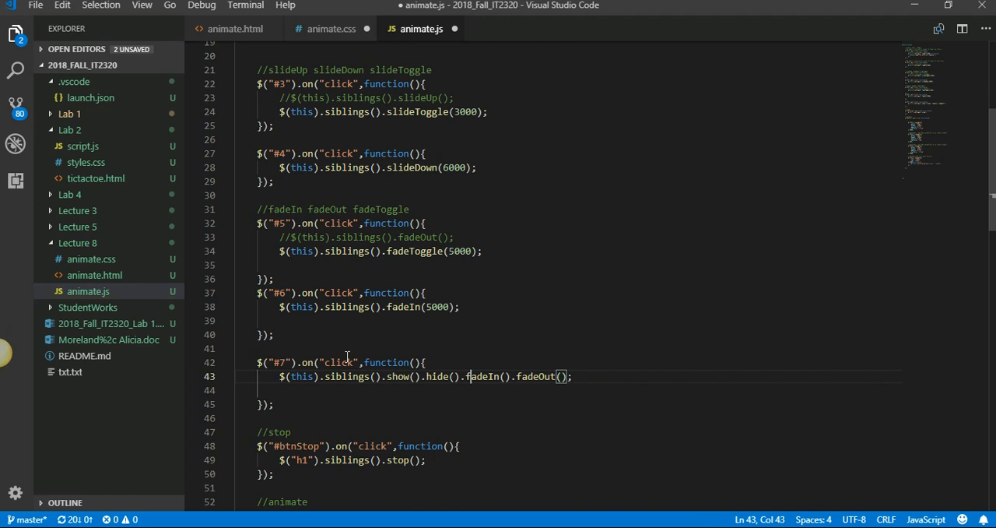
Step: Give the chained calls durations 500, 1000, 500 and 1000 and label the handler with a //chaining comment
type("500")
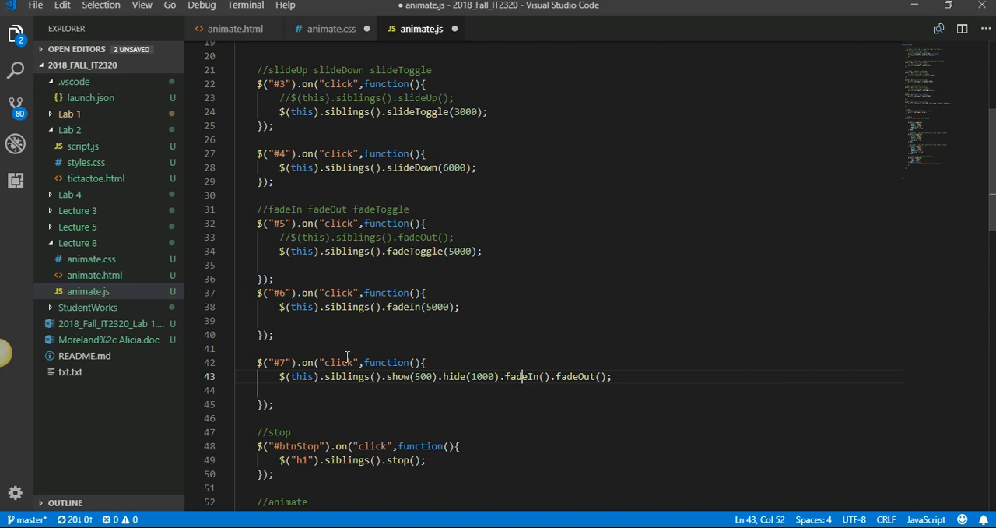
type("500")
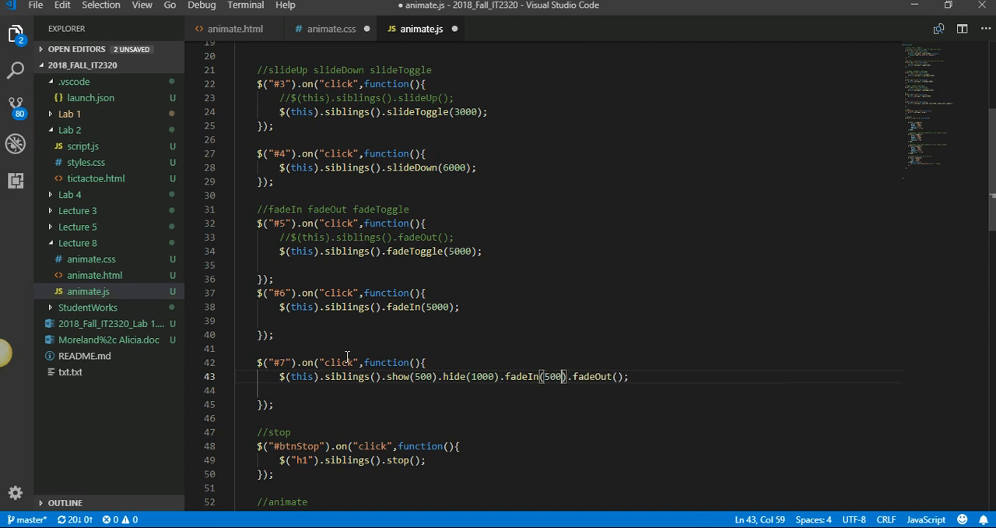
type("1000")
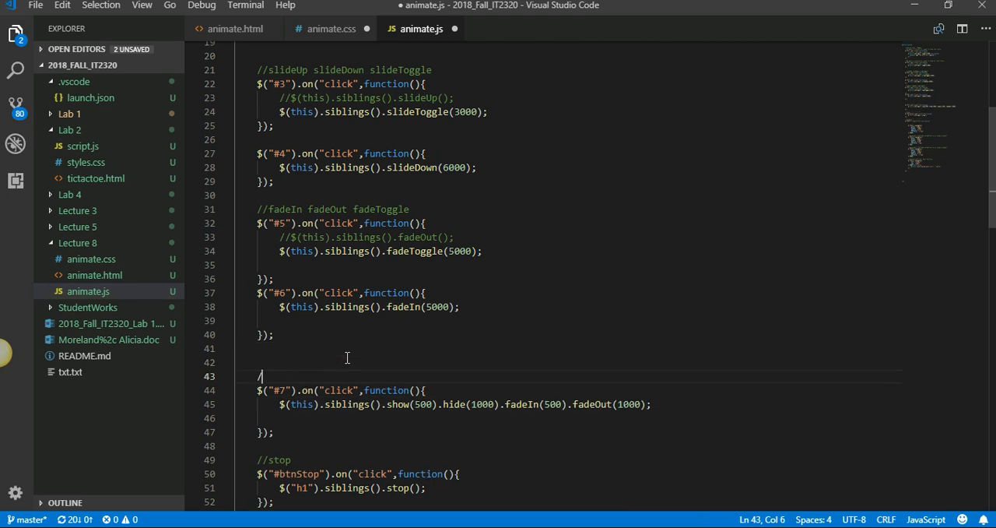
type("/chaining")
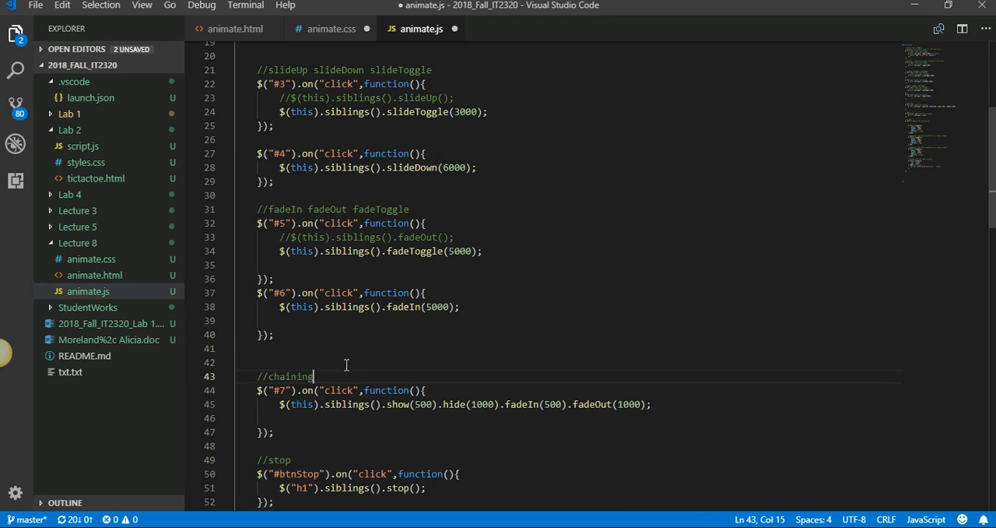
Step: Save animate.js via File > Save and scroll the reloaded Animation page down to Section 7
left_click(34, 7)
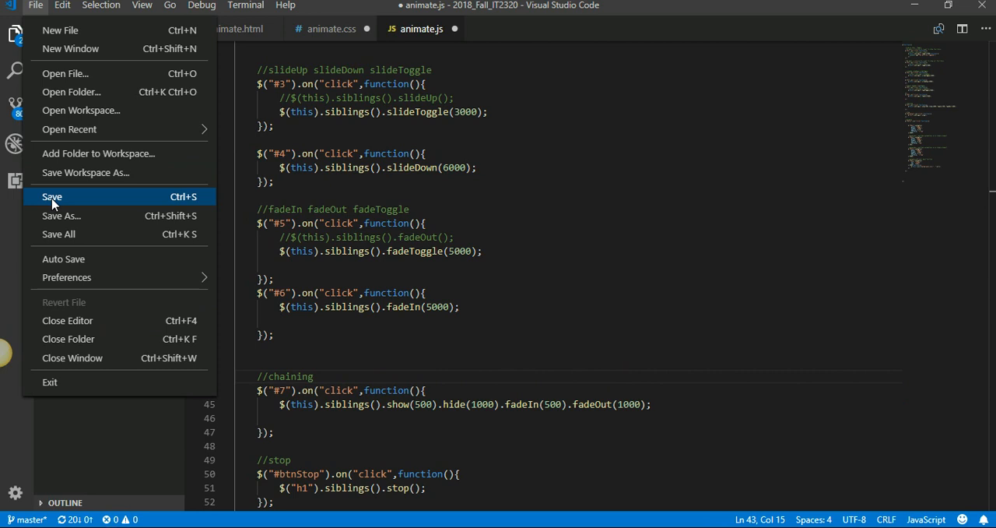
left_click(51, 196)
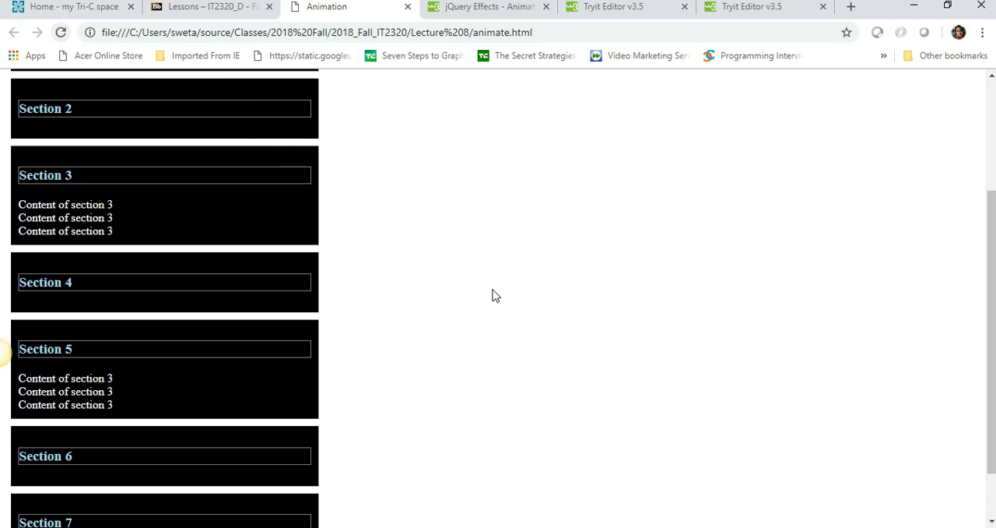
scroll("down", 3)
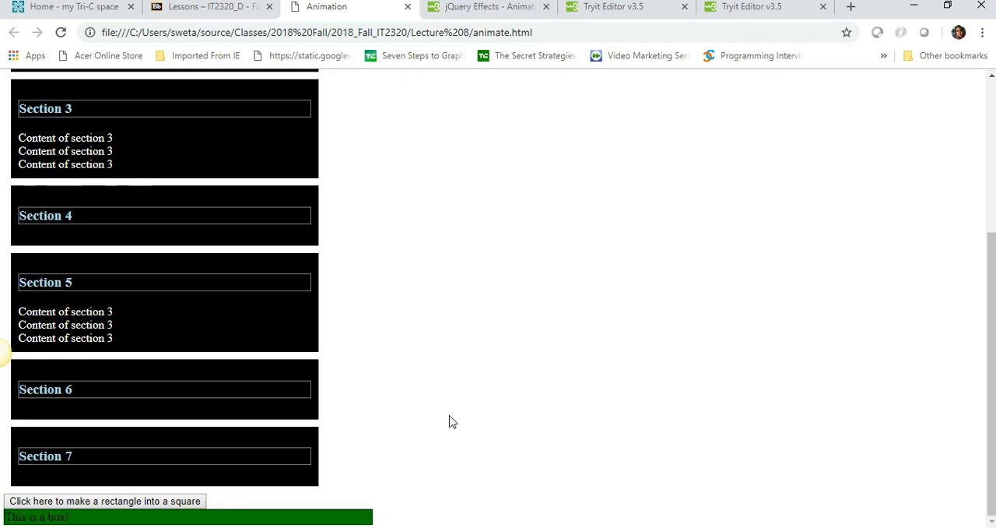
mouse_move(131, 468)
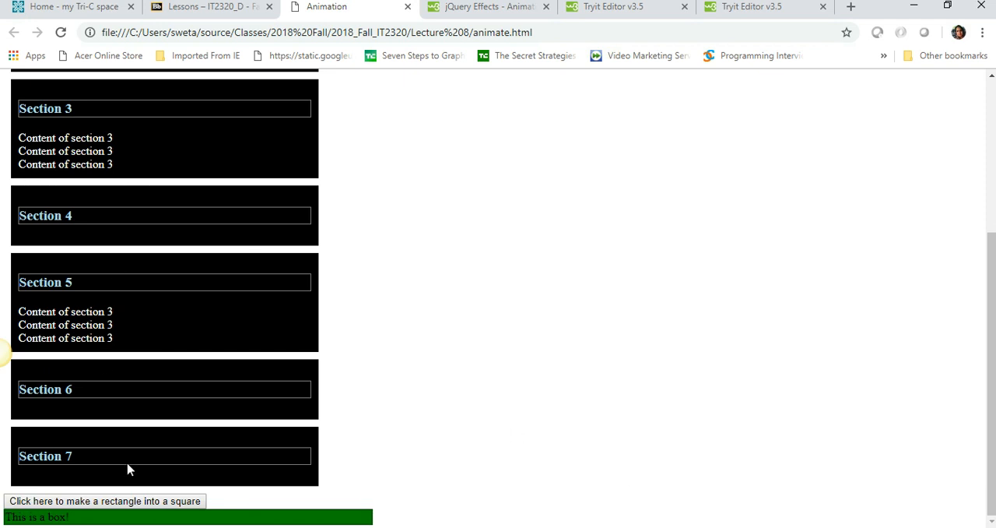
mouse_move(645, 389)
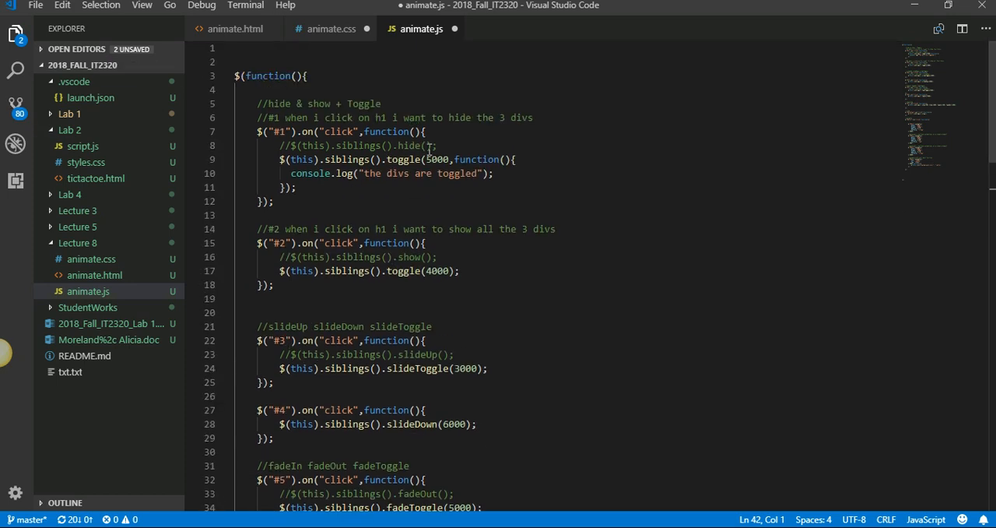
mouse_move(467, 147)
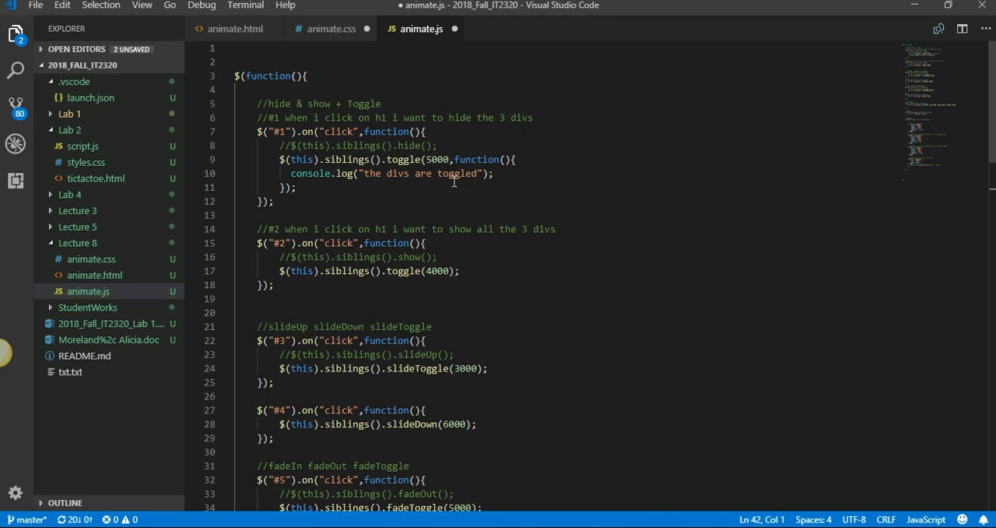
mouse_move(538, 355)
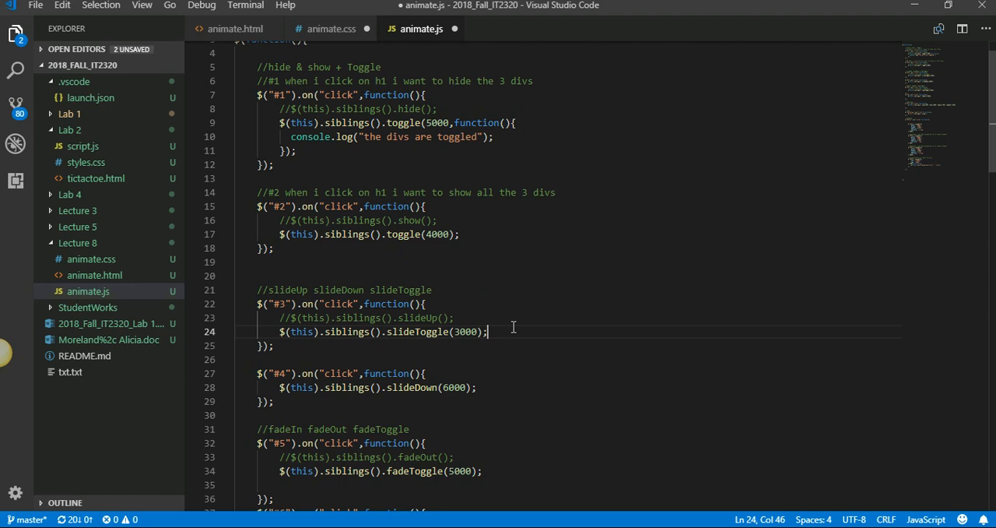
scroll("down", 3)
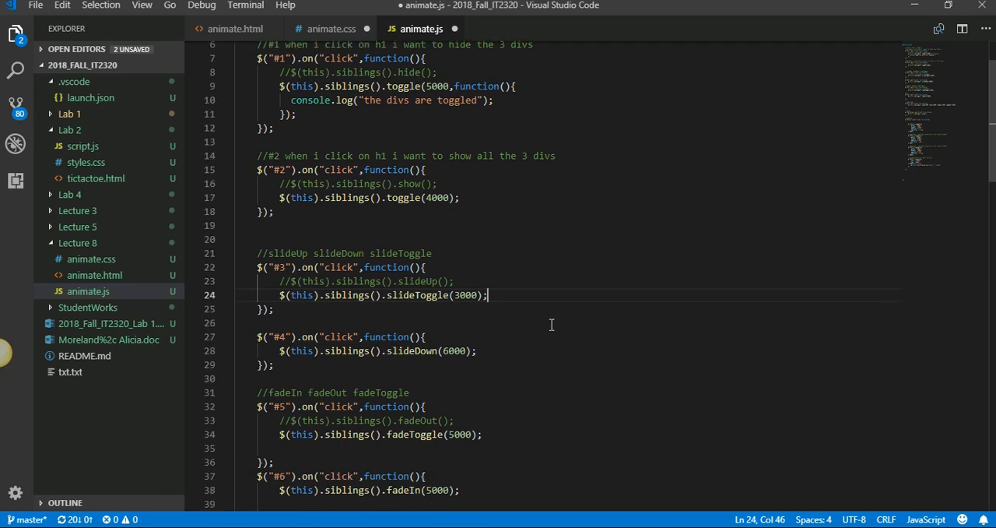
left_click(476, 350)
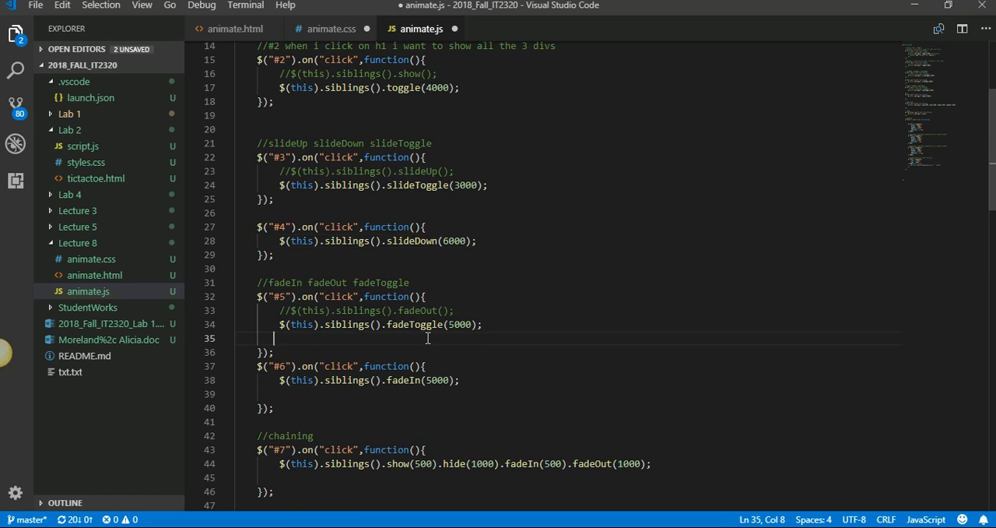
mouse_move(427, 339)
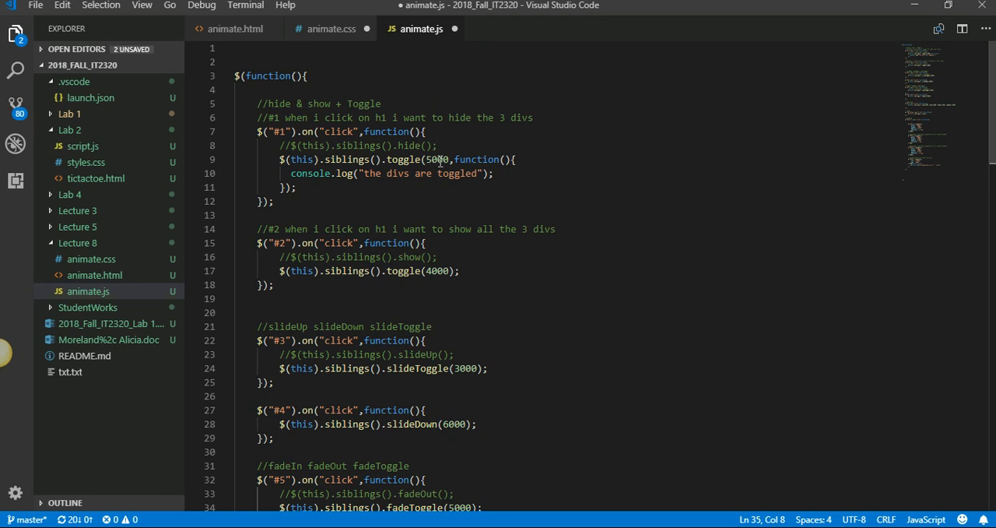
double_click(437, 159)
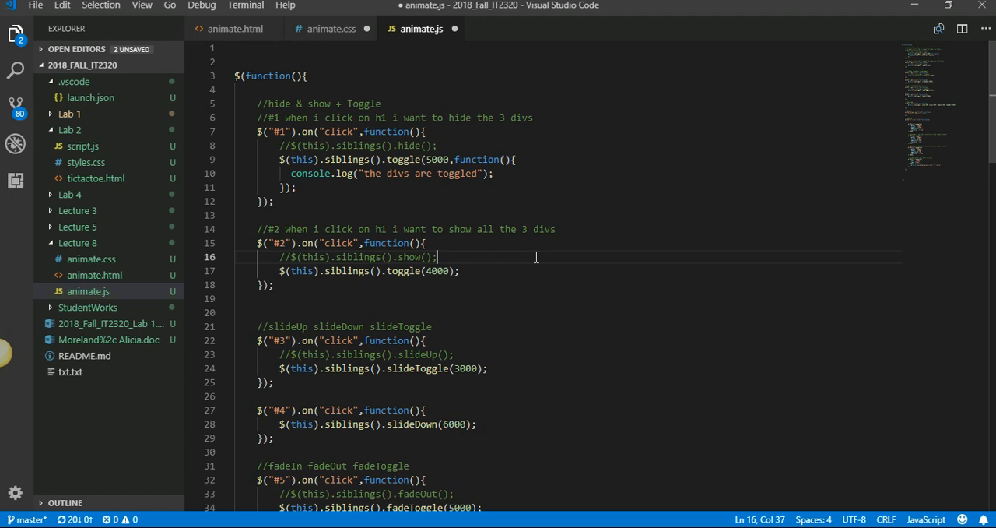
left_click_drag(290, 173, 467, 173)
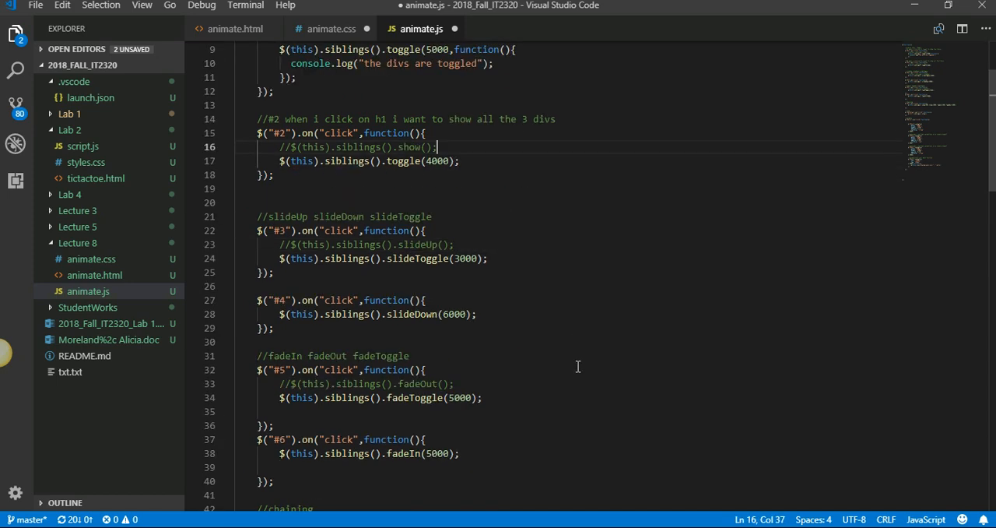
scroll("down", 3)
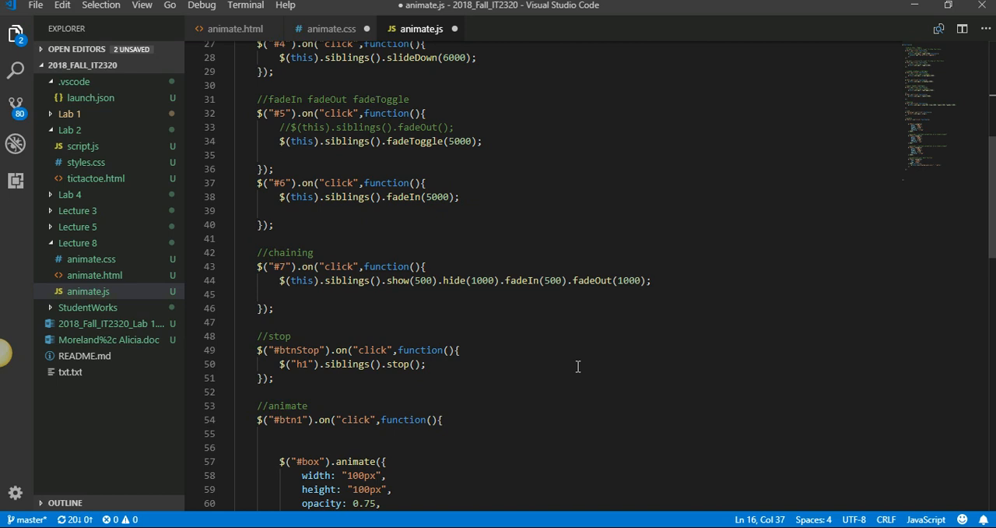
scroll("down", 3)
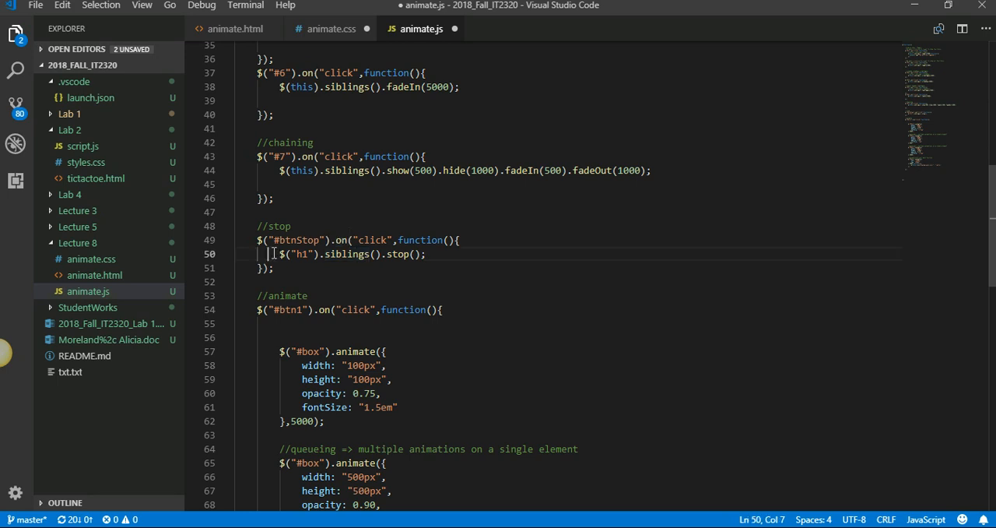
left_click_drag(271, 254, 382, 253)
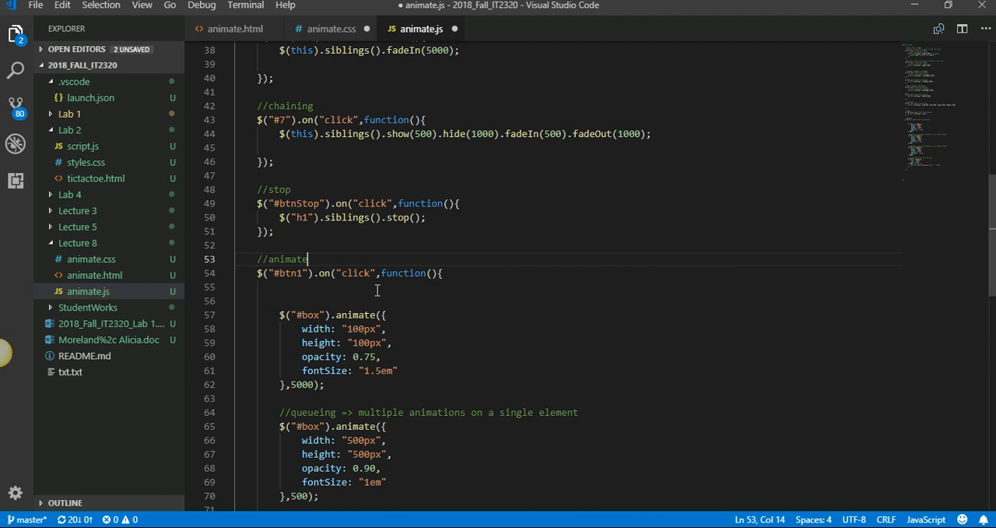
Step: Highlight the box animate call's CSS properties and switch to the animate.css stylesheet
double_click(355, 314)
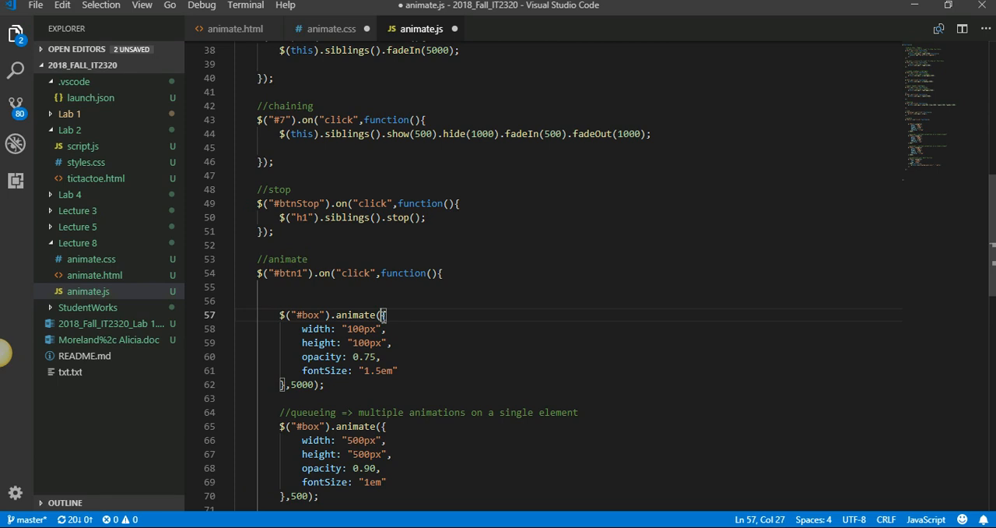
left_click_drag(383, 315, 294, 383)
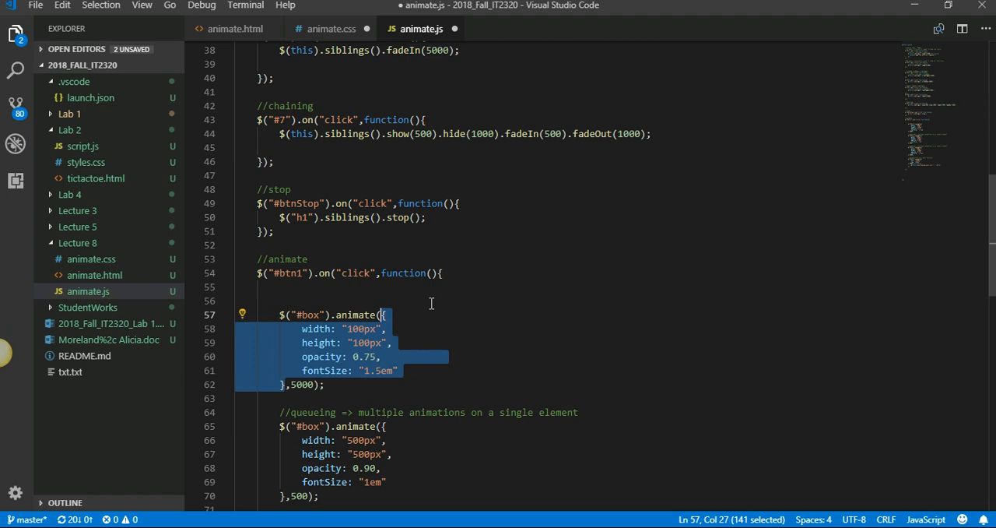
mouse_move(430, 302)
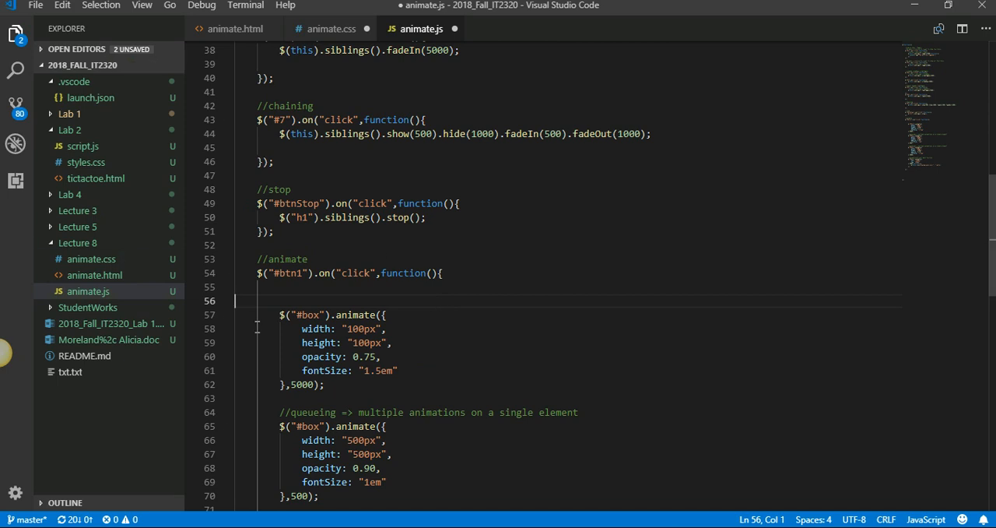
left_click(90, 258)
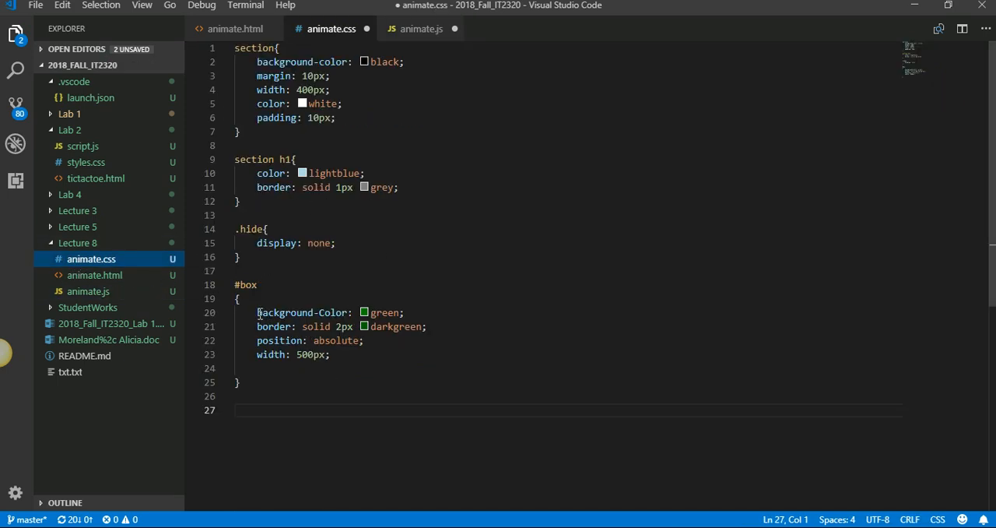
Step: Check the #box background-color property in animate.css and return to animate.js
double_click(302, 311)
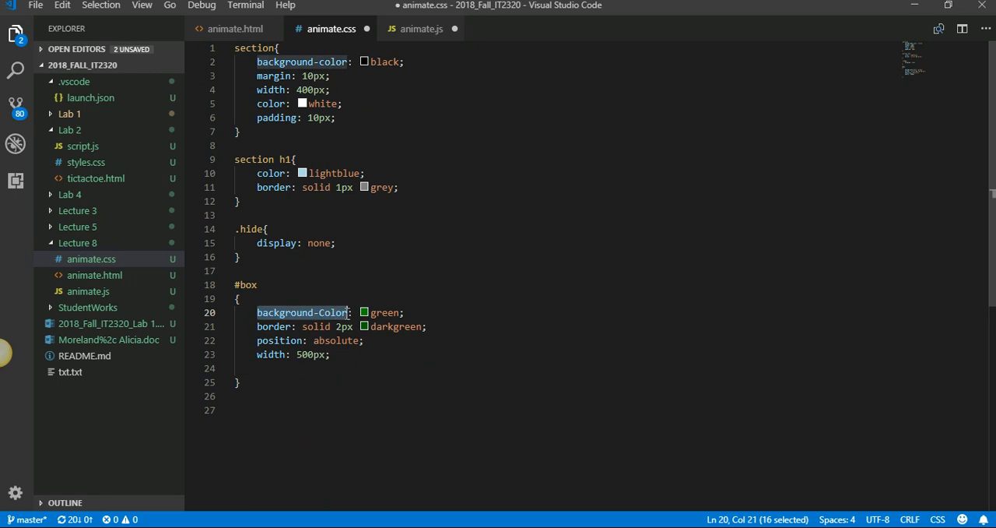
left_click(95, 274)
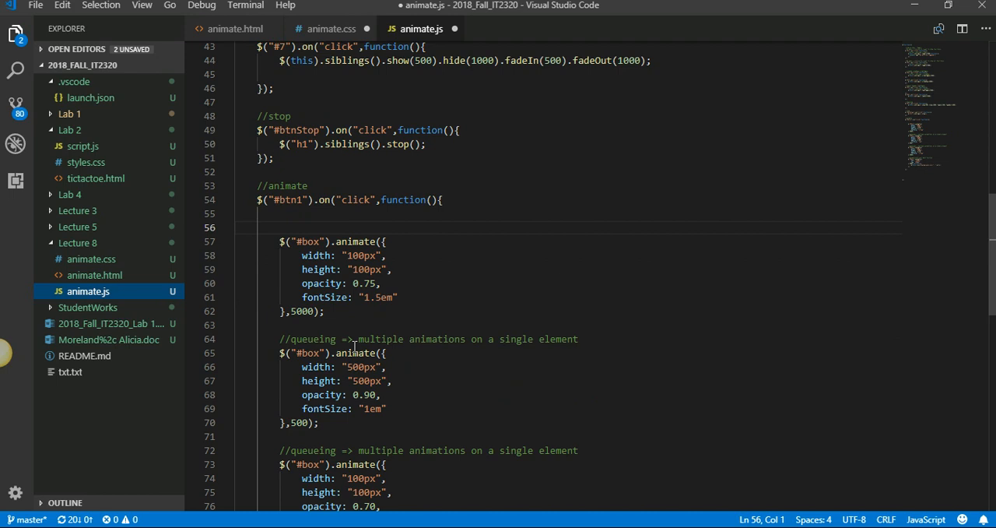
double_click(323, 296)
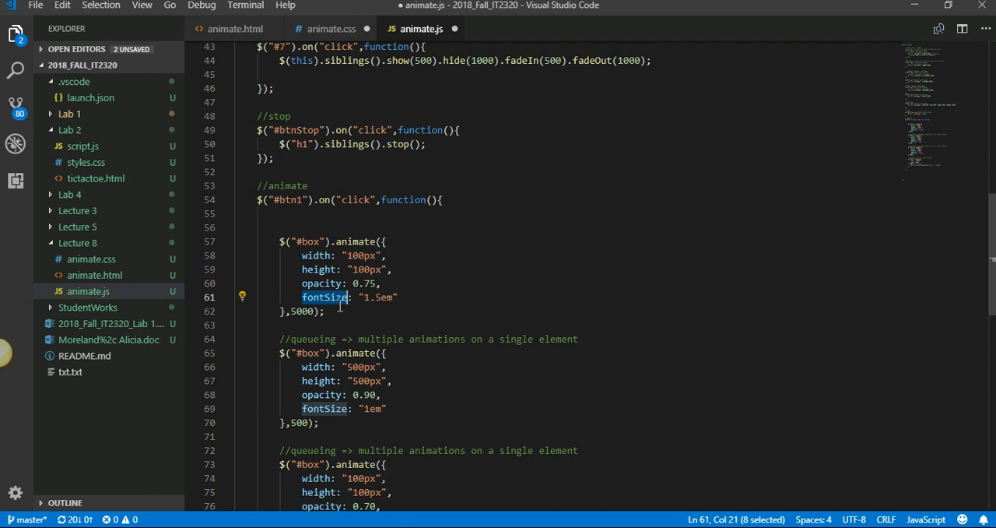
mouse_move(338, 305)
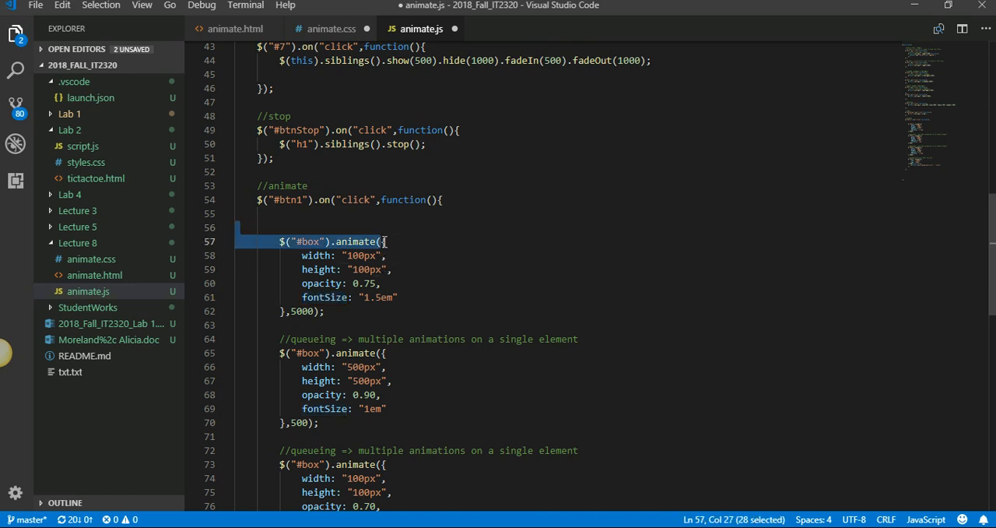
left_click_drag(381, 242, 290, 311)
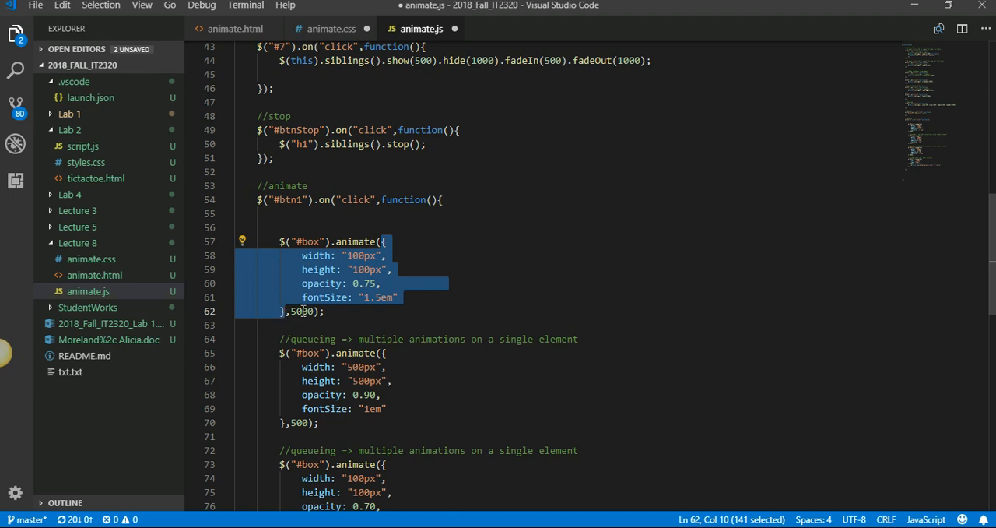
double_click(301, 311)
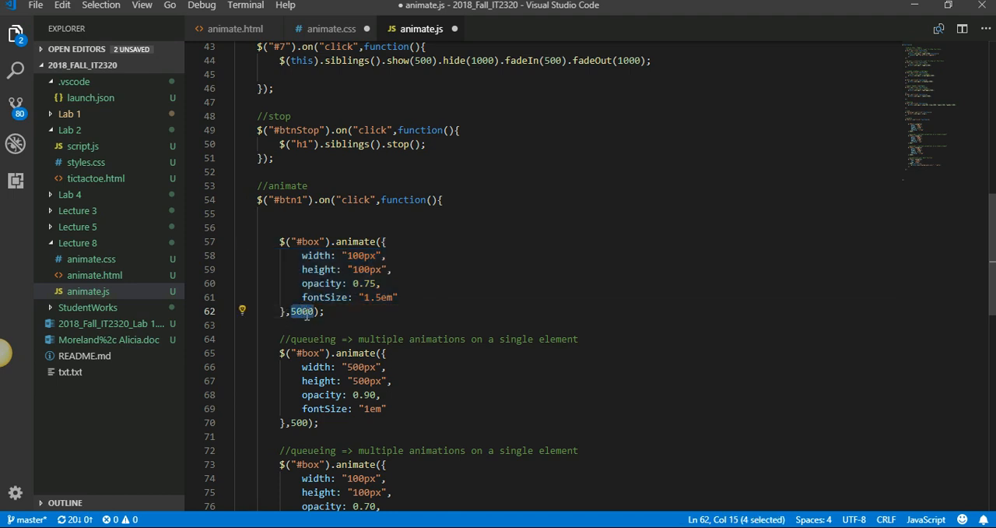
scroll("down", 3)
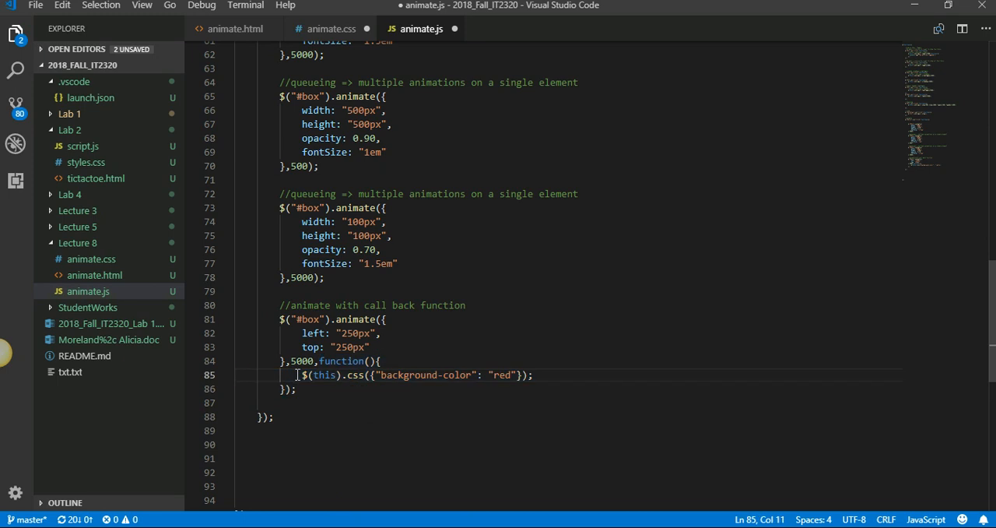
left_click_drag(302, 373, 533, 373)
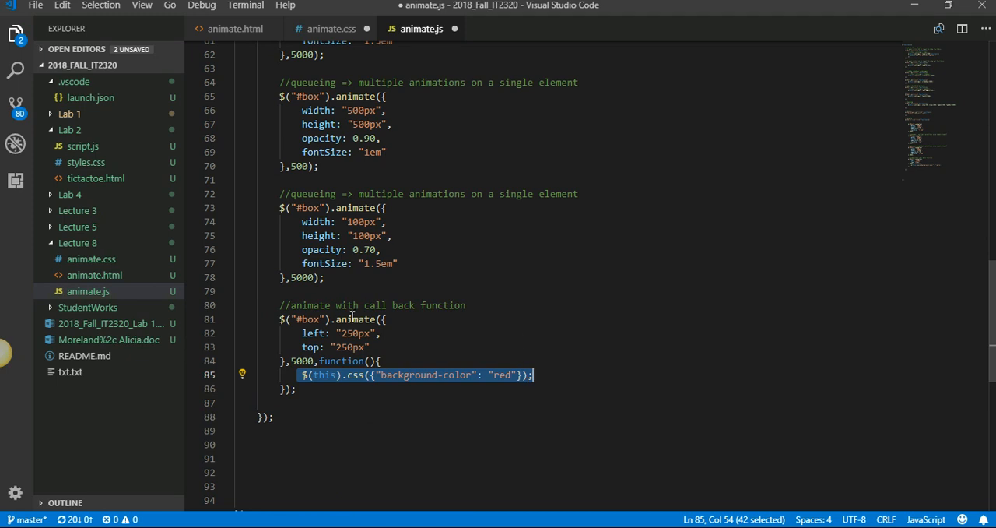
double_click(355, 319)
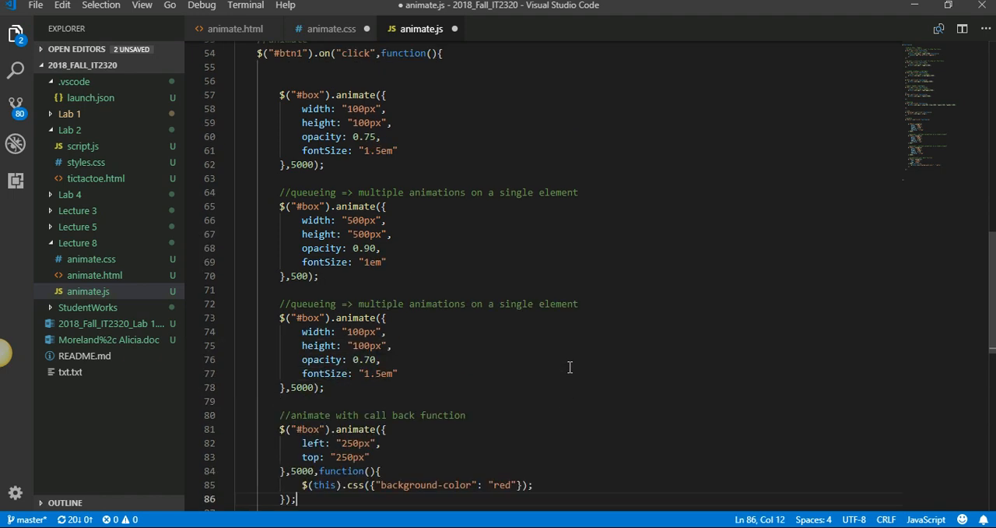
scroll("down", 3)
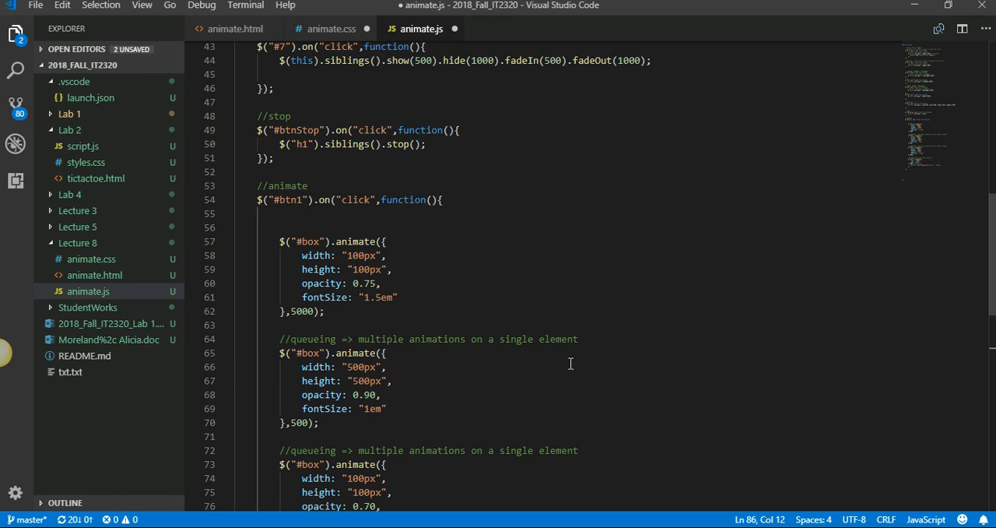
scroll("down", 3)
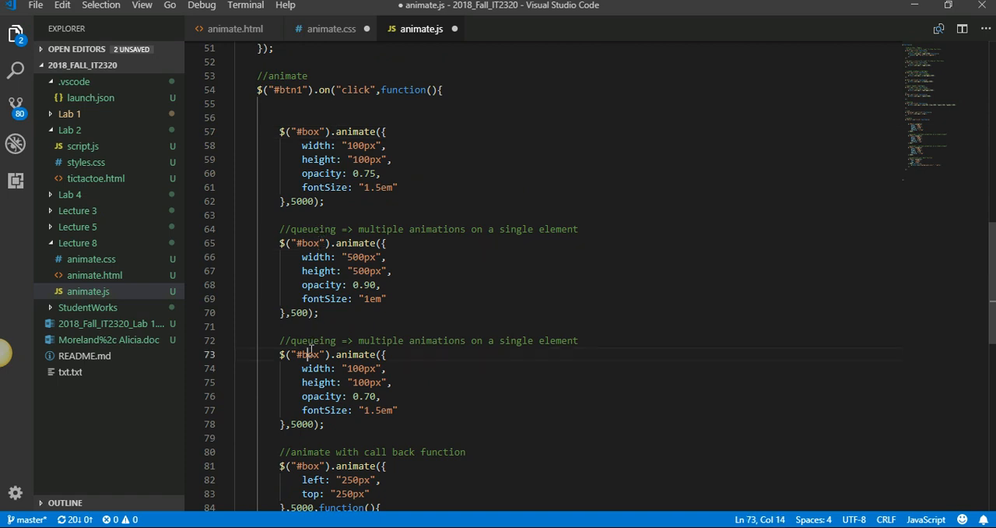
mouse_move(321, 410)
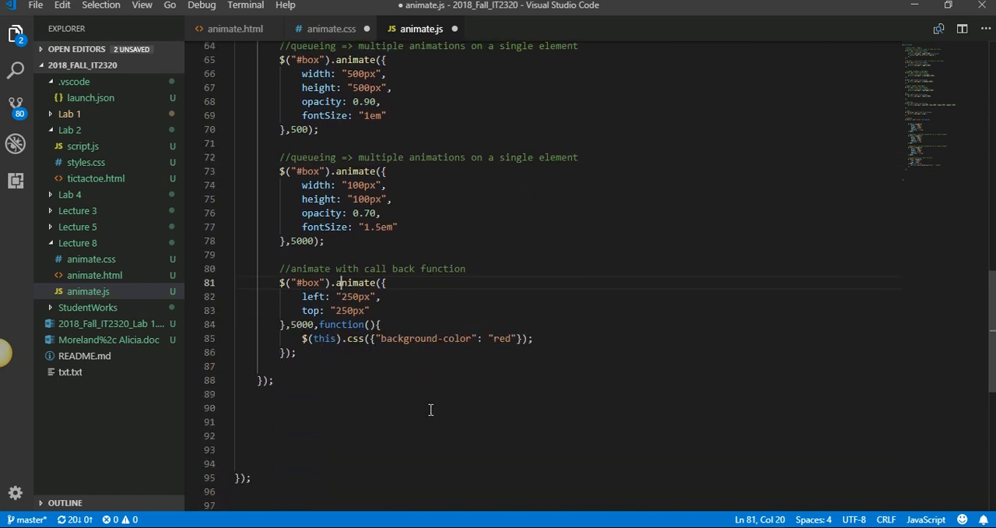
scroll("down", 3)
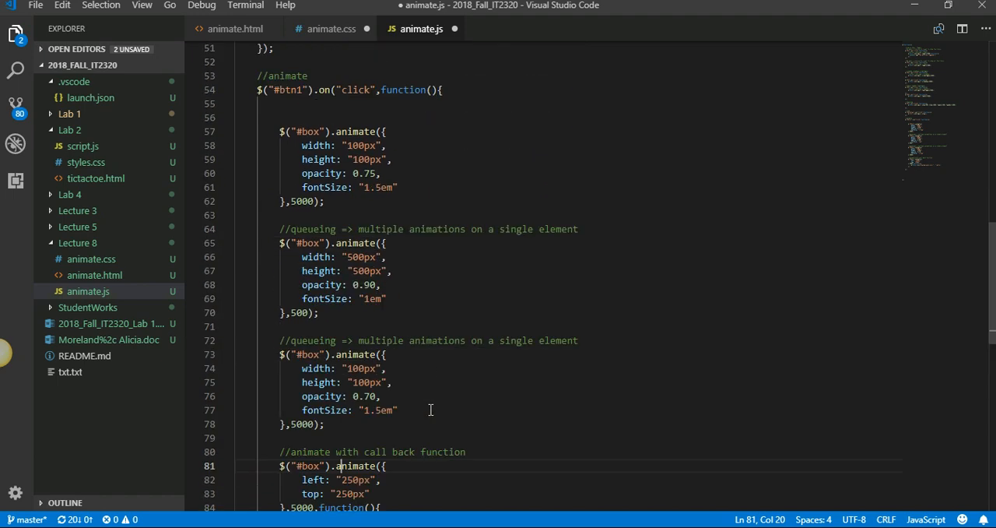
scroll("up", 3)
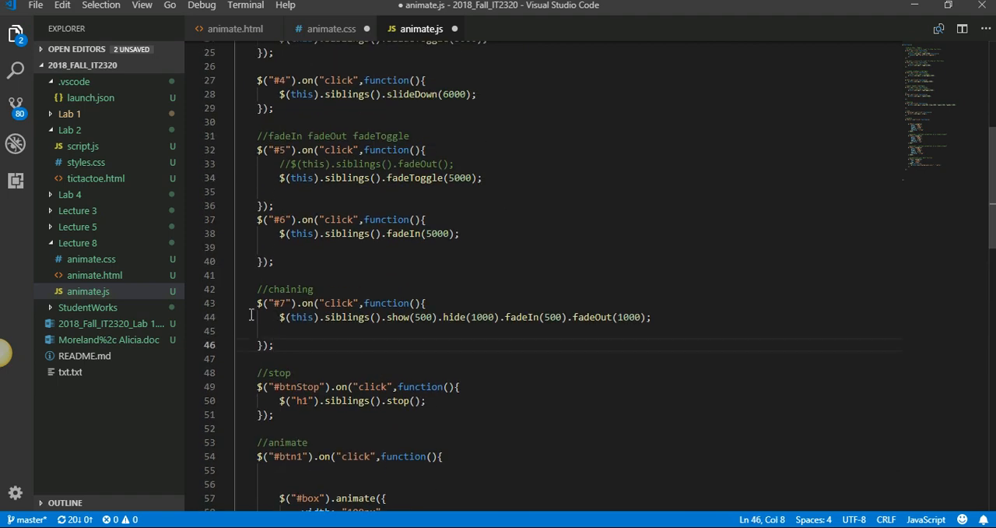
left_click(259, 290)
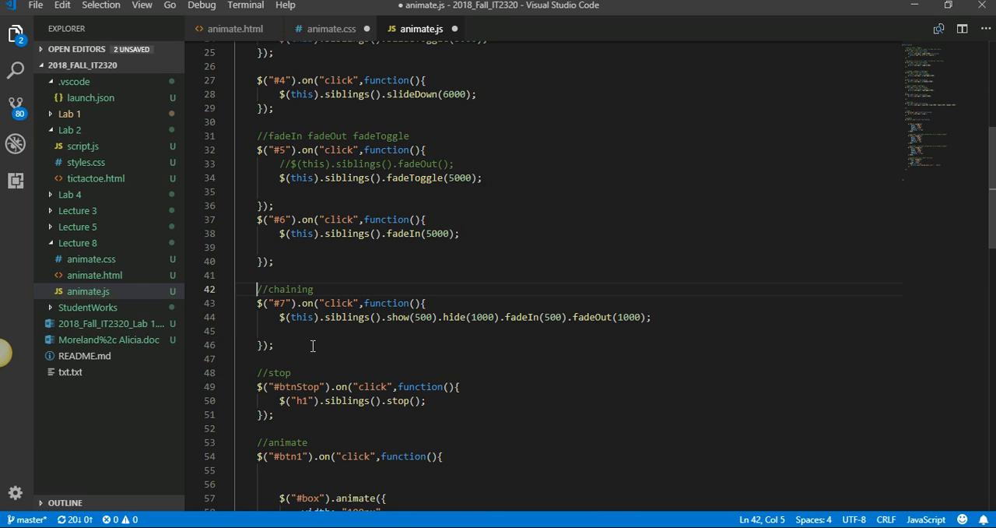
mouse_move(347, 319)
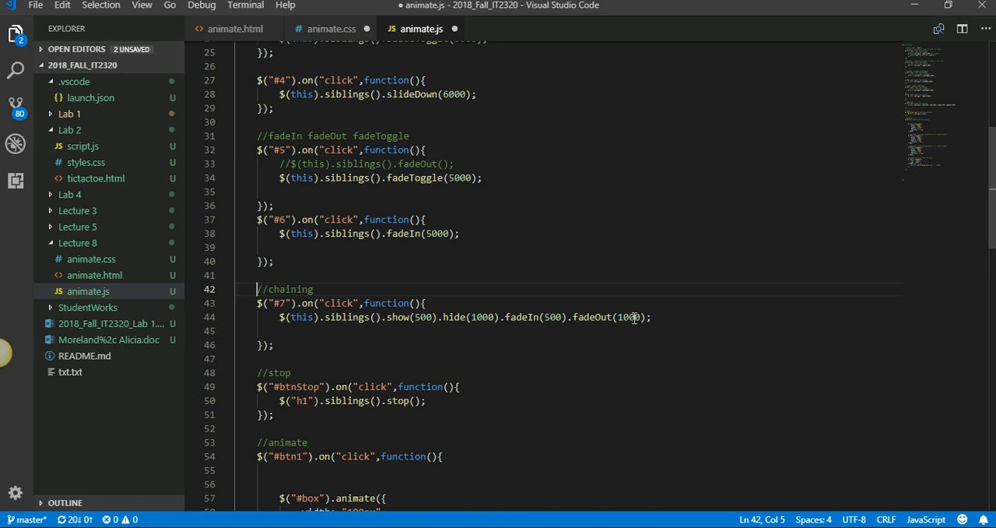
mouse_move(321, 313)
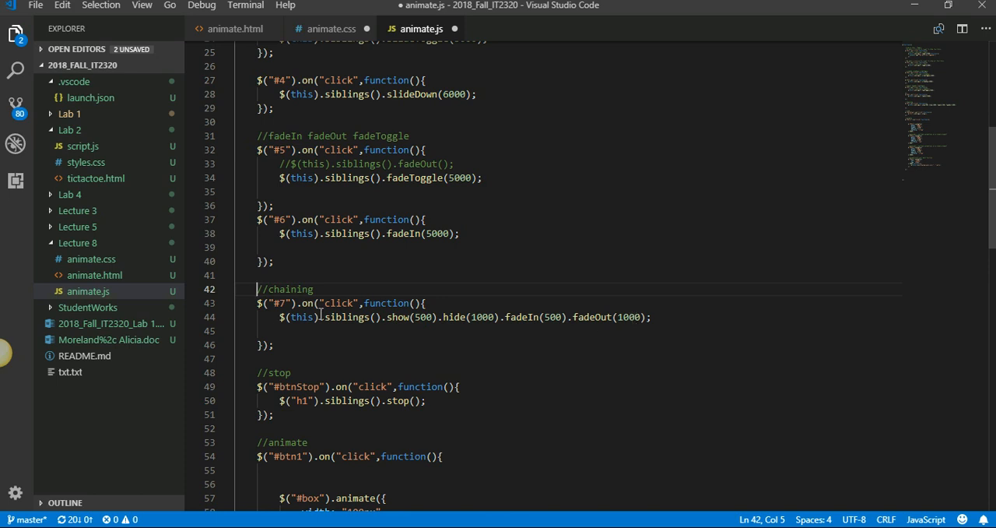
mouse_move(386, 318)
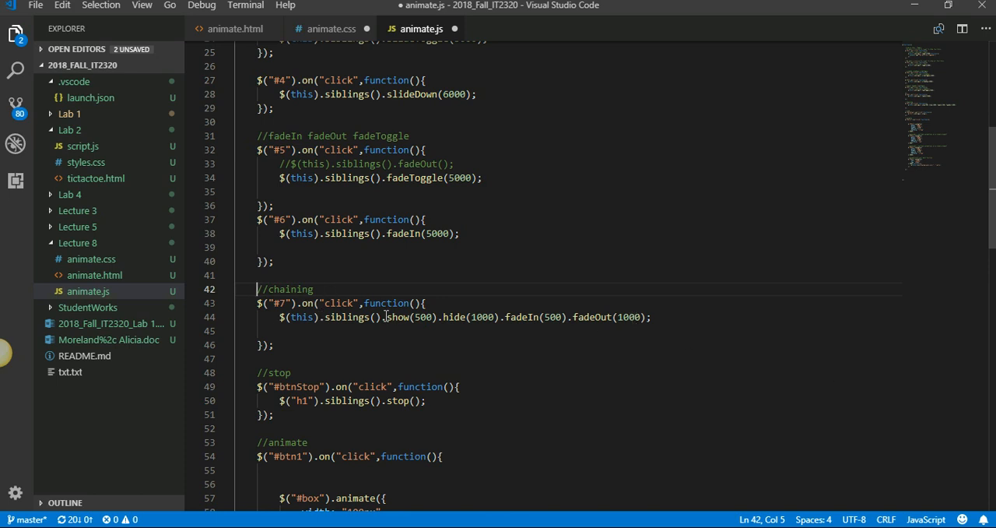
left_click(380, 317)
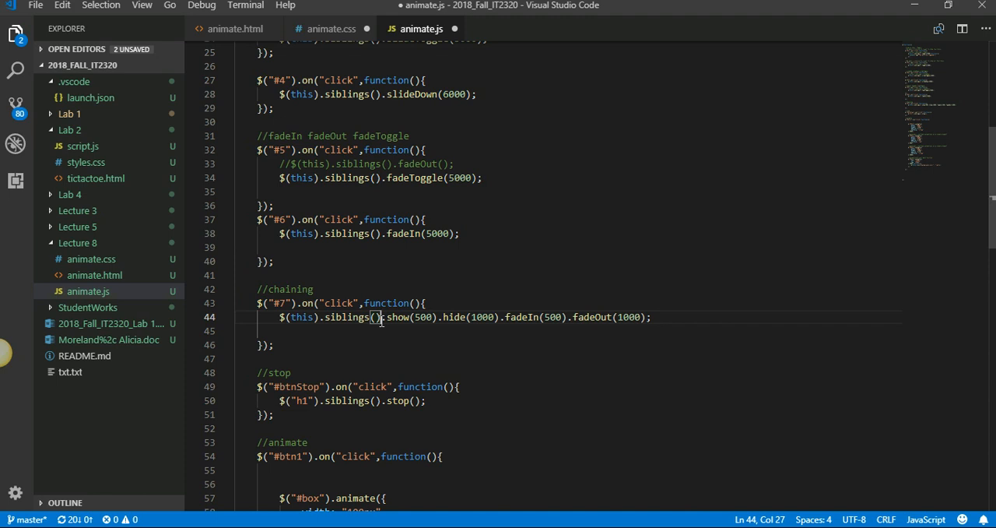
Step: Break the #7 handler so .show, .hide, .fadeIn and .fadeOut each sit on their own line
key("Enter")
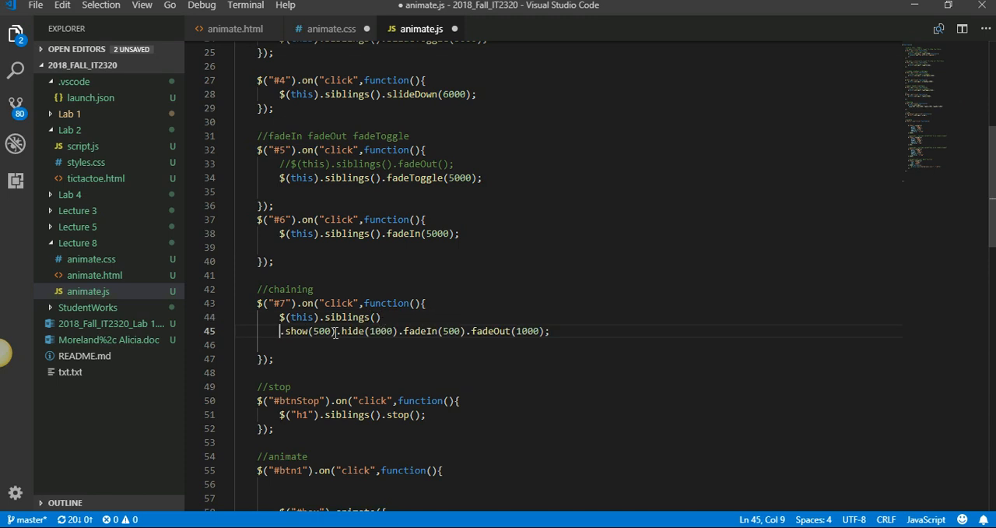
key("Enter")
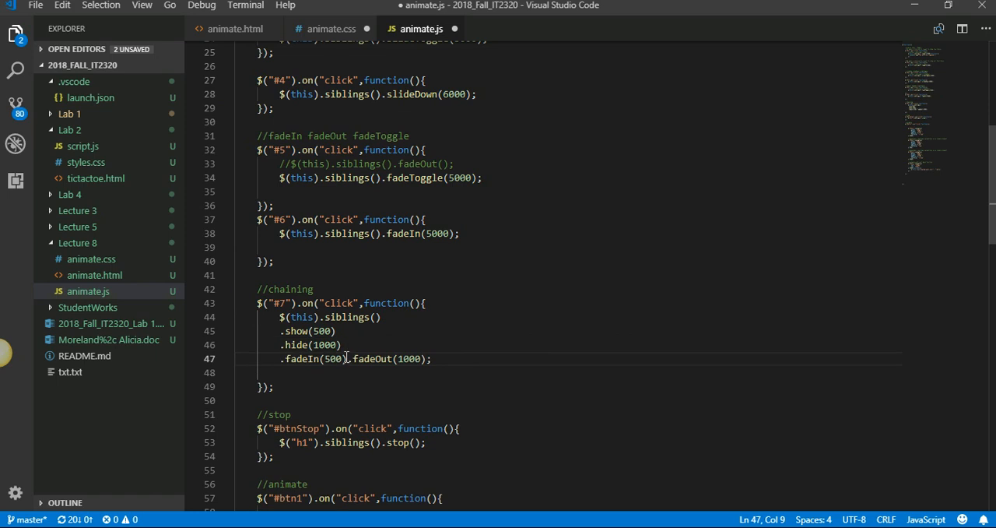
key("Enter")
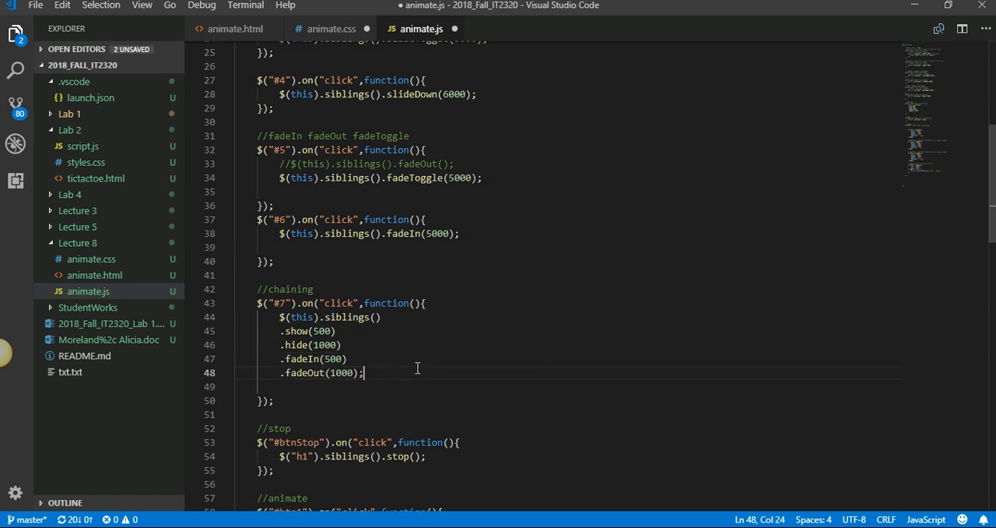
scroll("down", 3)
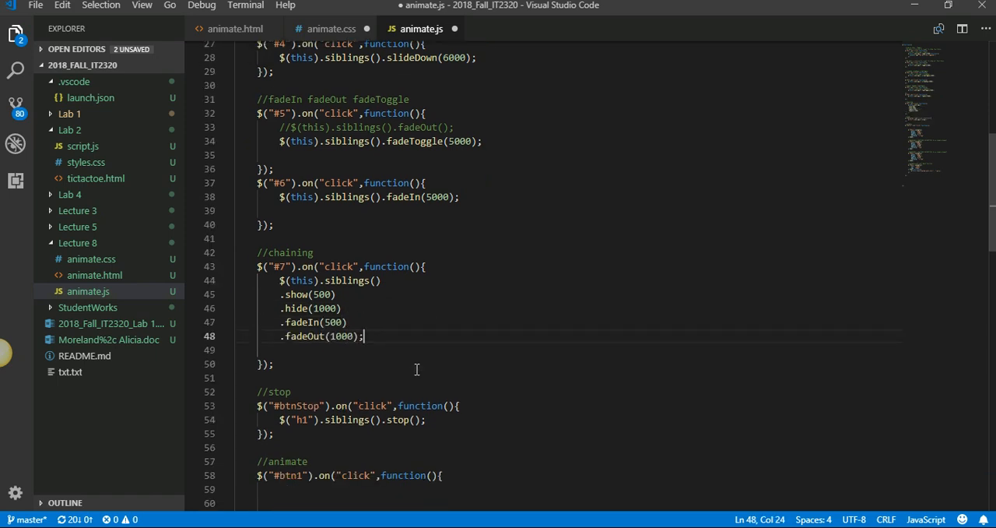
scroll("down", 3)
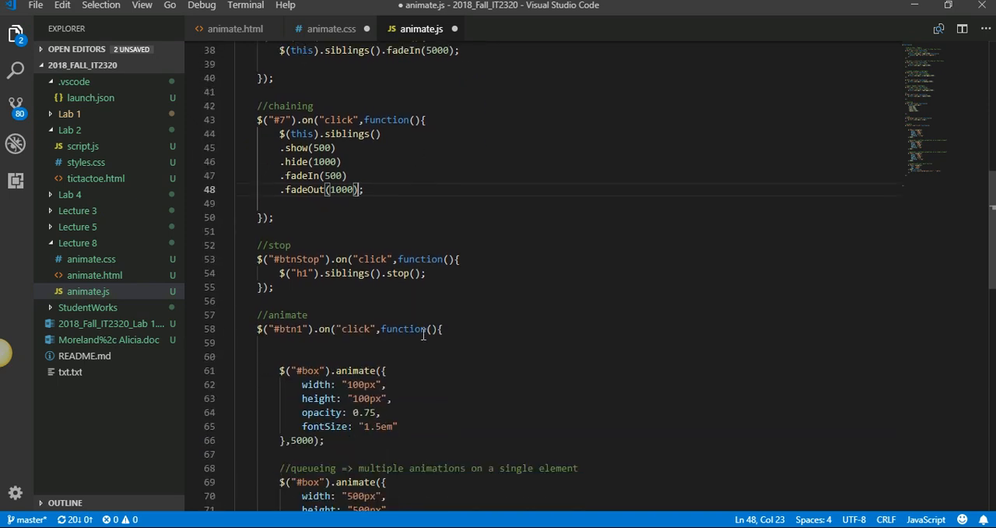
scroll("down", 3)
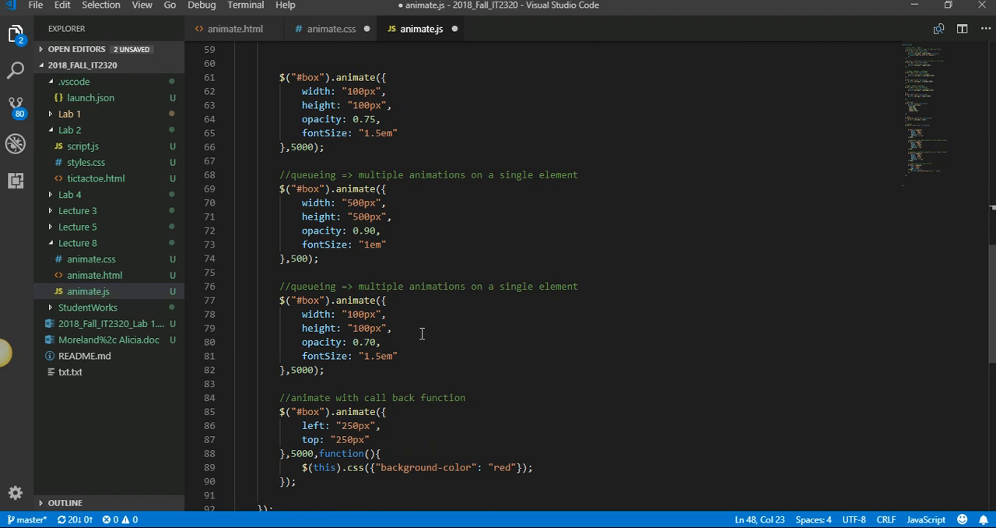
mouse_move(420, 346)
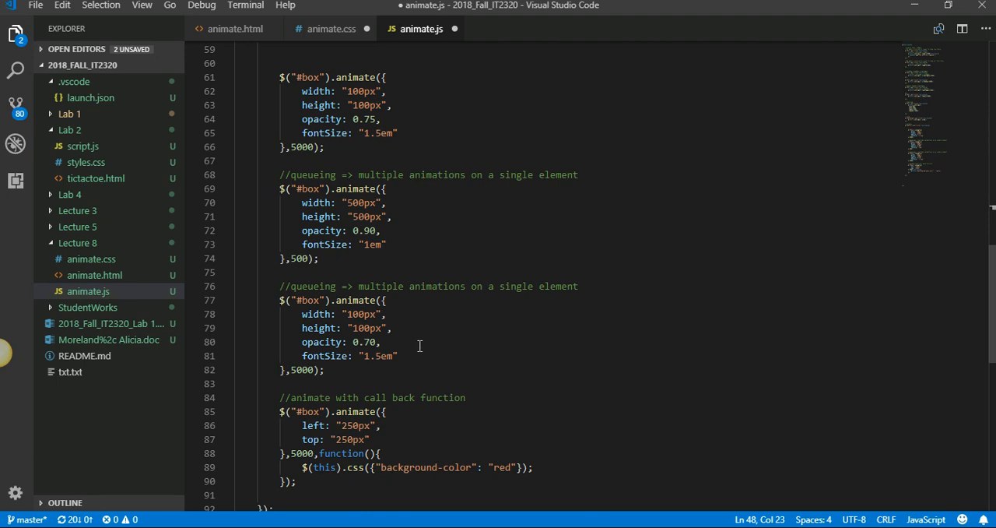